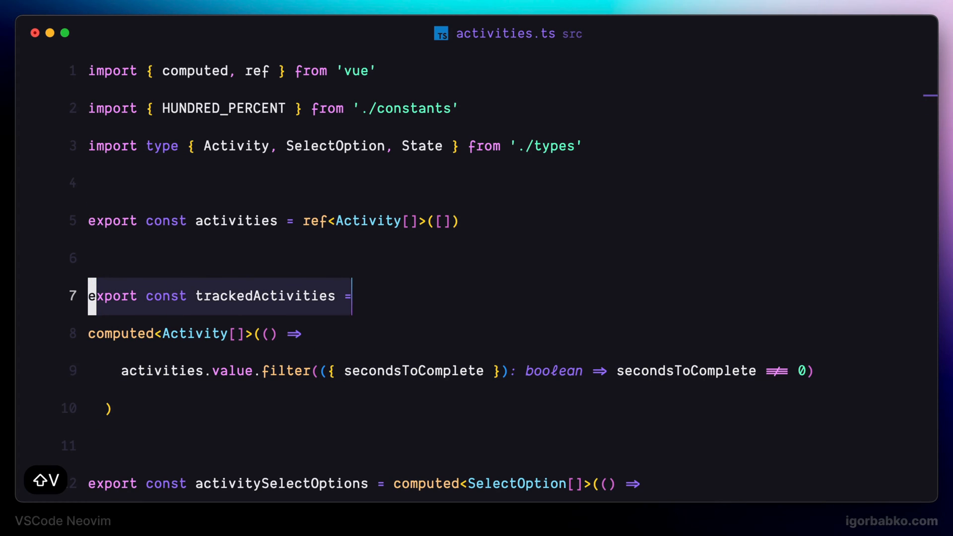
- Format the selected trackedActivities lines, ending with the Settings editor ready at Commonly Used
{"action": "key", "text": "j"}
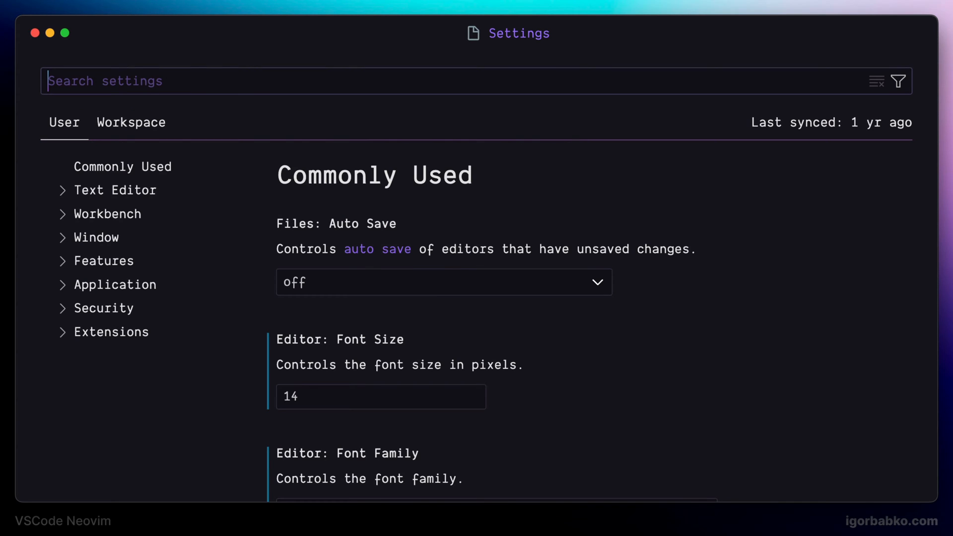
- Search Settings for 'default formatter' so the trackedActivities block can be reformatted onto three lines
{"action": "type", "text": "def"}
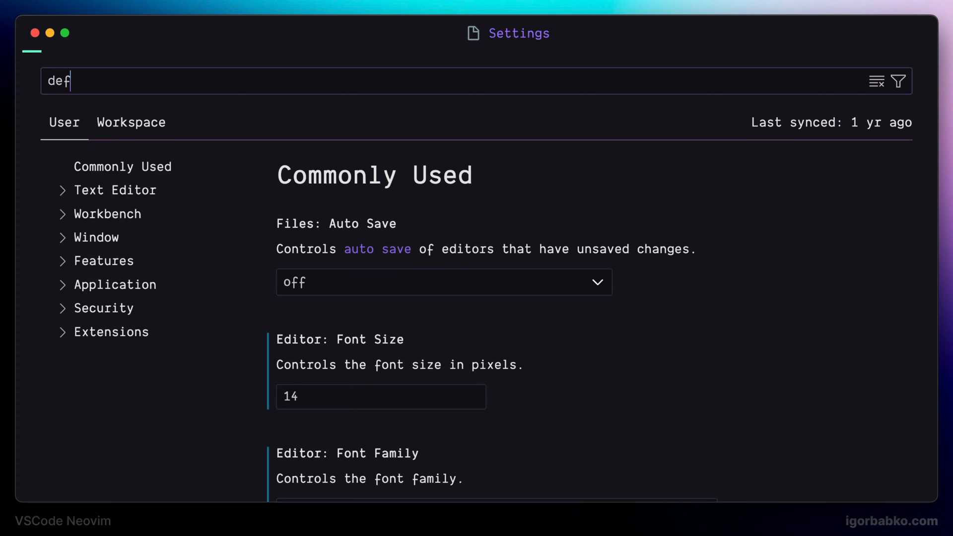
{"action": "type", "text": "ault formatter"}
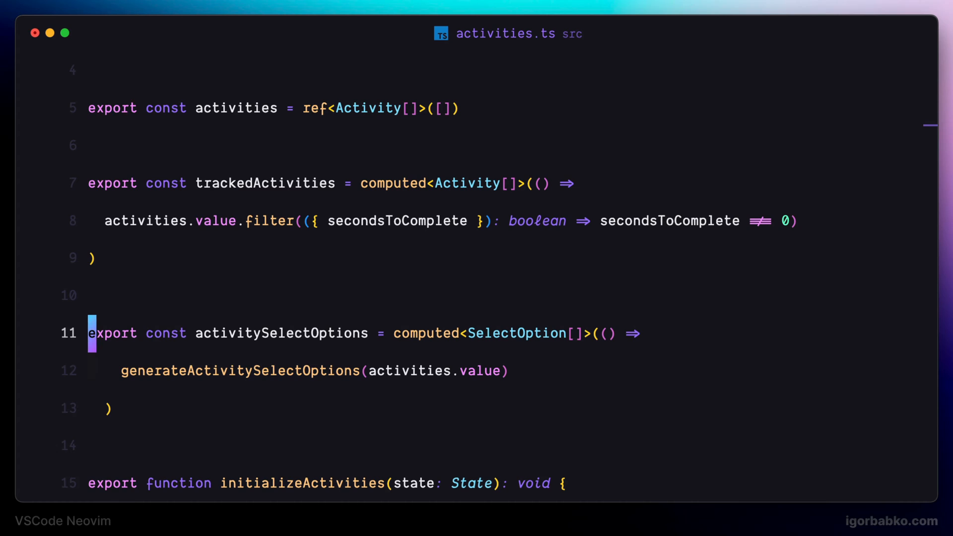
- Reformat the activitySelectOptions block, then jump with gd to the generateActivitySelectOptions definition
{"action": "key", "text": "shift+v"}
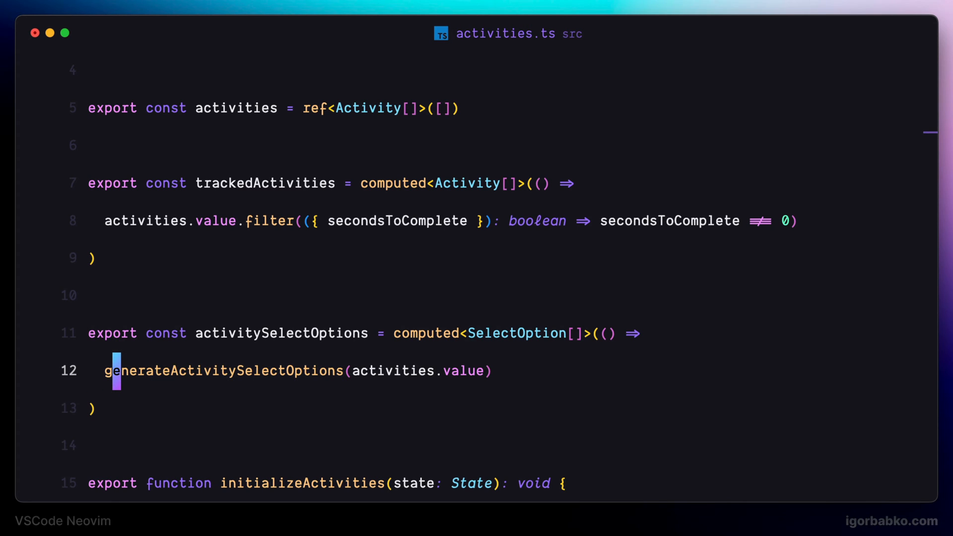
{"action": "key", "text": "viw"}
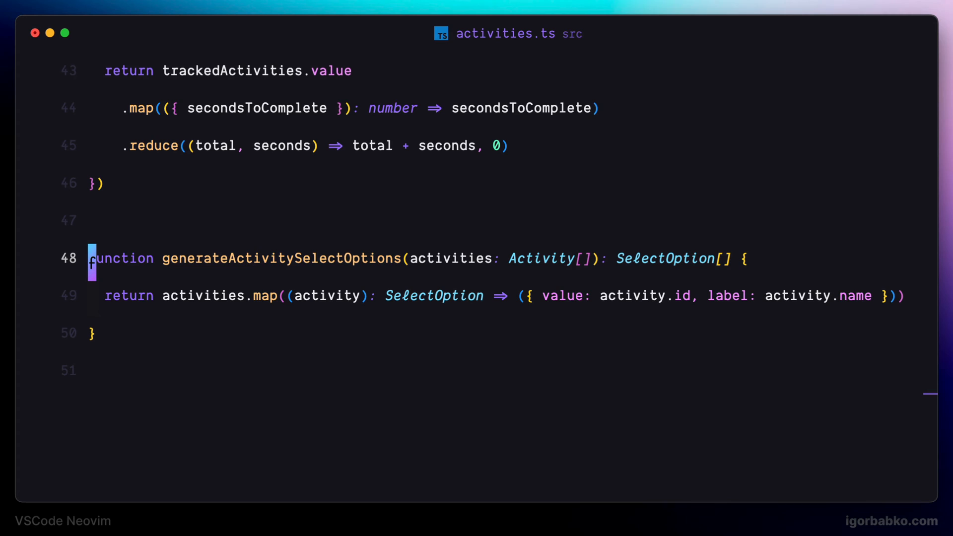
- Show an inline references peek for generateActivitySelectOptions listing its two uses in activities.ts
{"action": "double_click", "coordinate": [281, 258]}
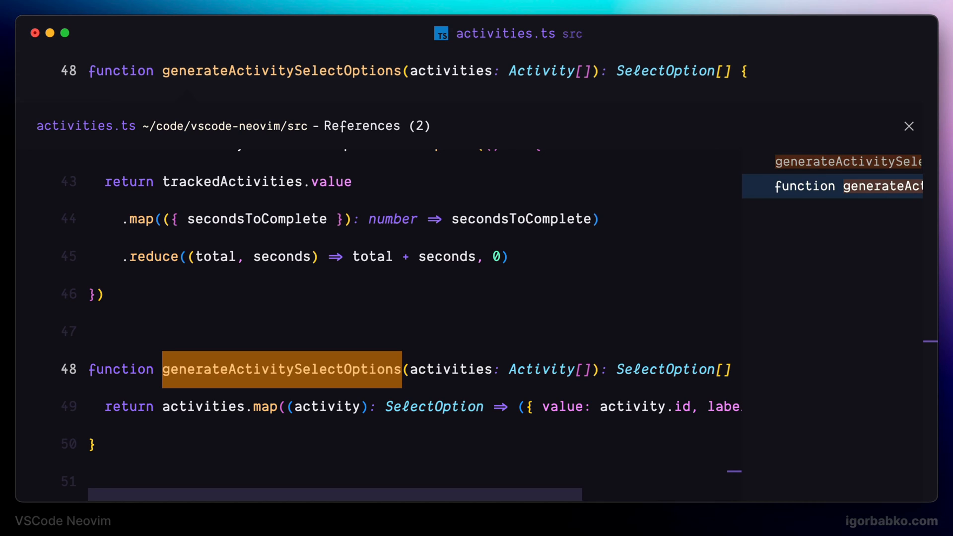
{"action": "mouse_move", "coordinate": [740, 279]}
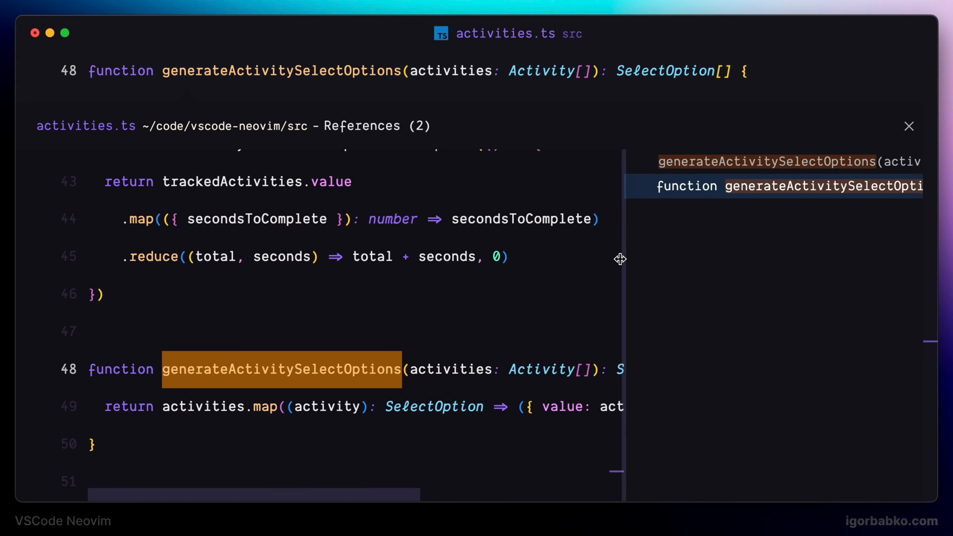
{"action": "mouse_move", "coordinate": [666, 321]}
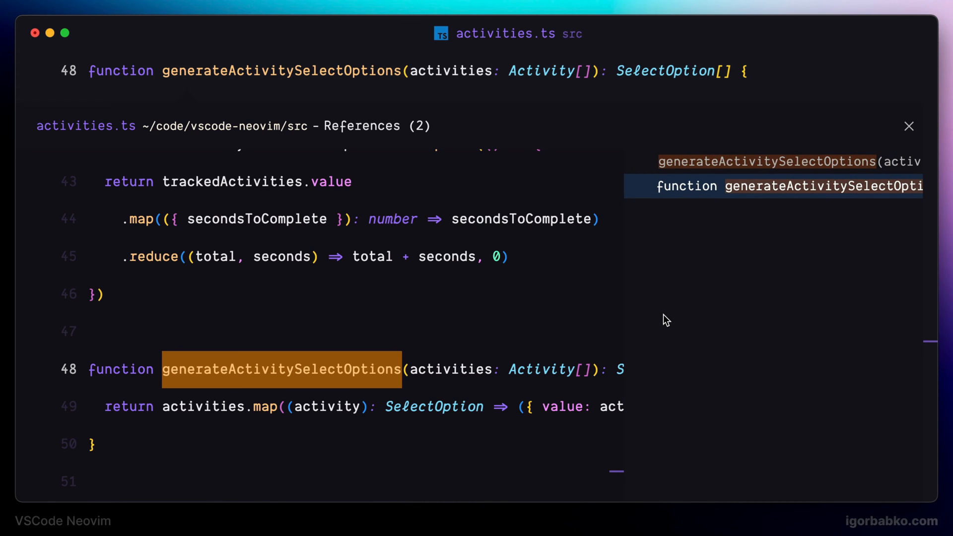
- Resize and close the references peek, returning to the imports at the top of activities.ts
{"action": "left_click", "coordinate": [778, 161]}
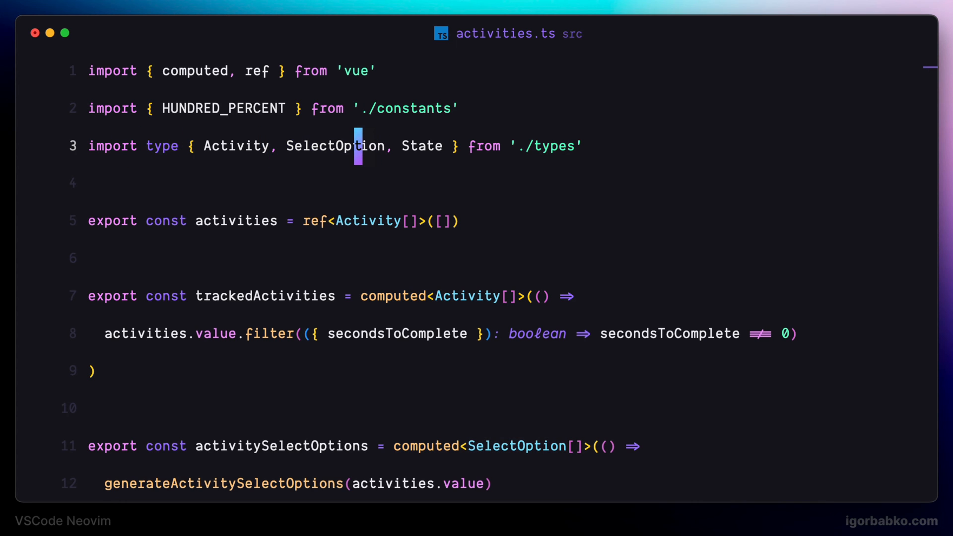
- List the ten SelectOption references with gr, preview an activities.ts usage and expand the functions.ts matches
{"action": "key", "text": "g"}
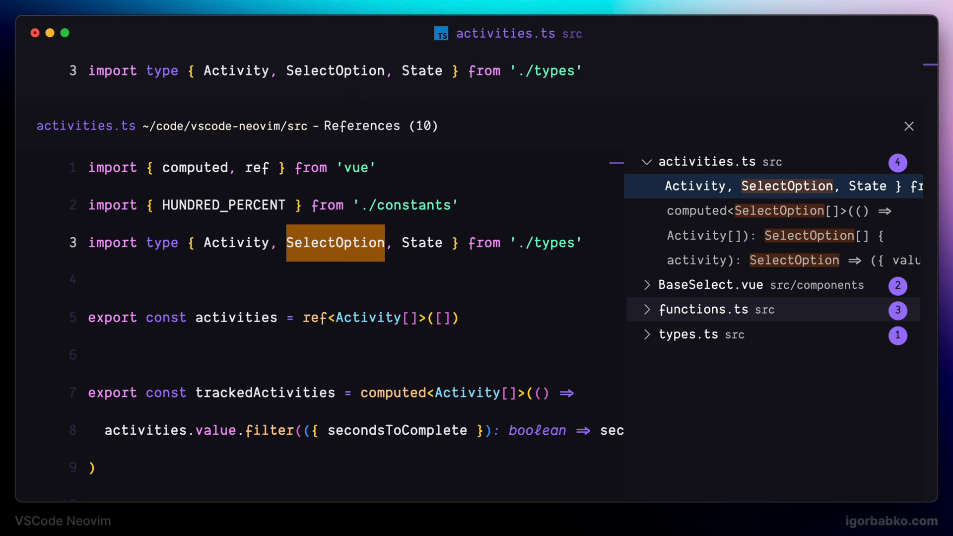
{"action": "left_click", "coordinate": [785, 260]}
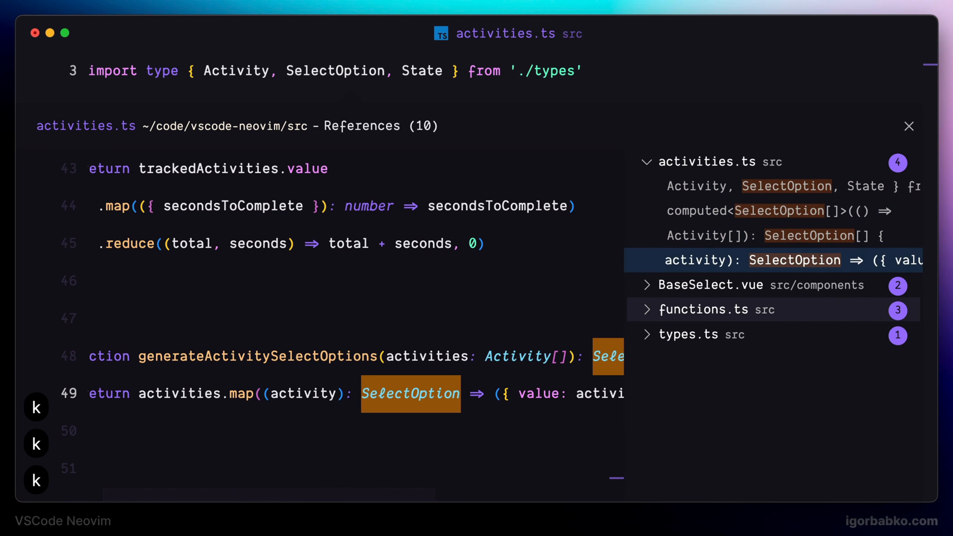
{"action": "left_click", "coordinate": [724, 310]}
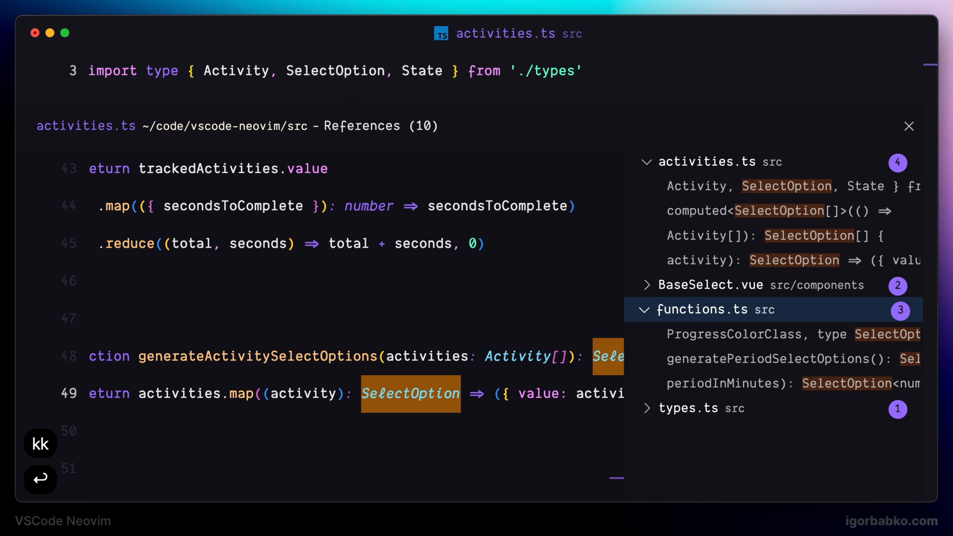
{"action": "left_click", "coordinate": [785, 358]}
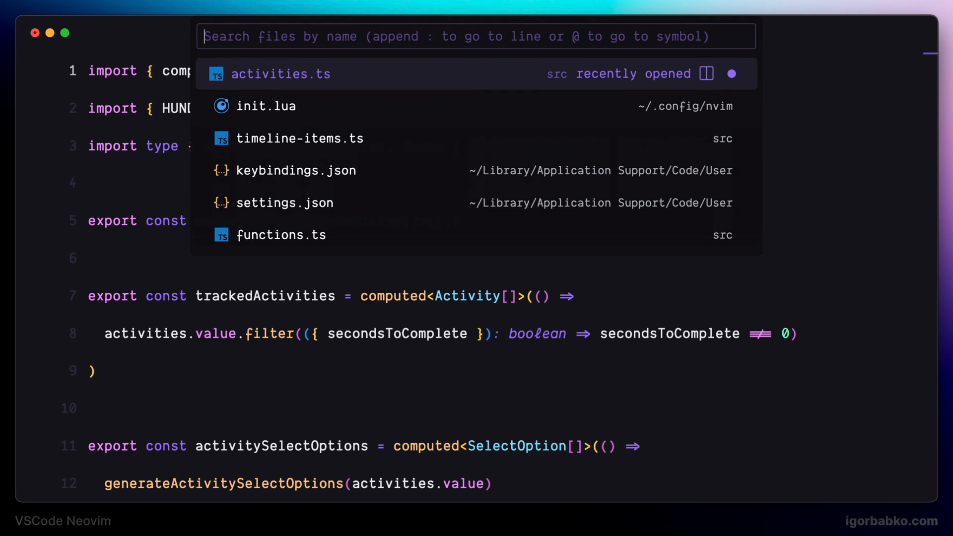
- Switch to timeline-items.ts via Quick Open search 'timelineitemst'
{"action": "type", "text": "timelineitemst"}
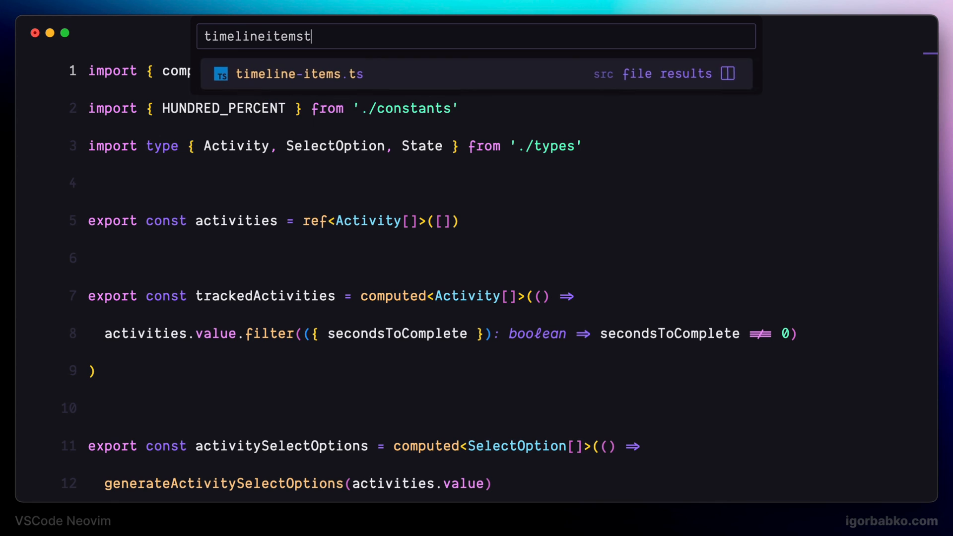
{"action": "left_click", "coordinate": [297, 74]}
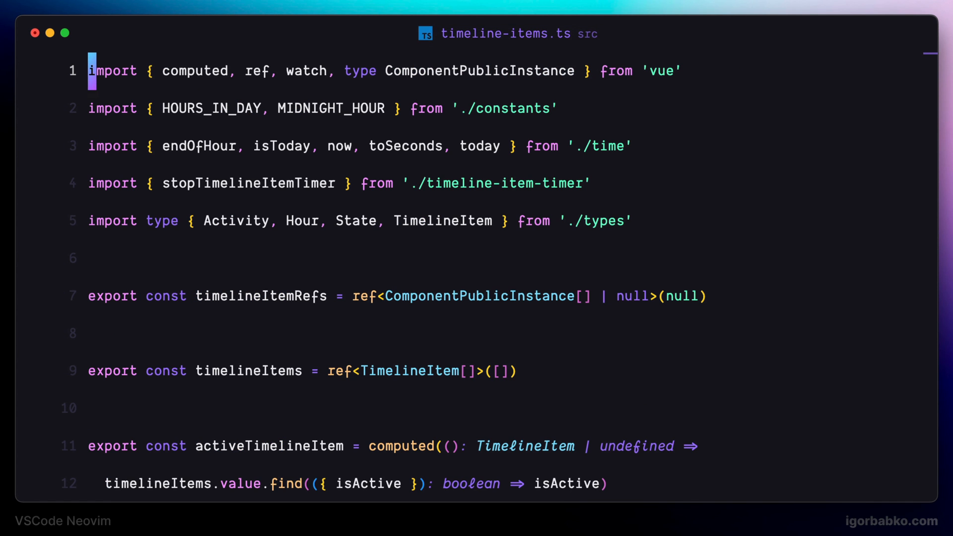
- Switch to constants.ts via Quick Open search 'const'
{"action": "type", "text": "const"}
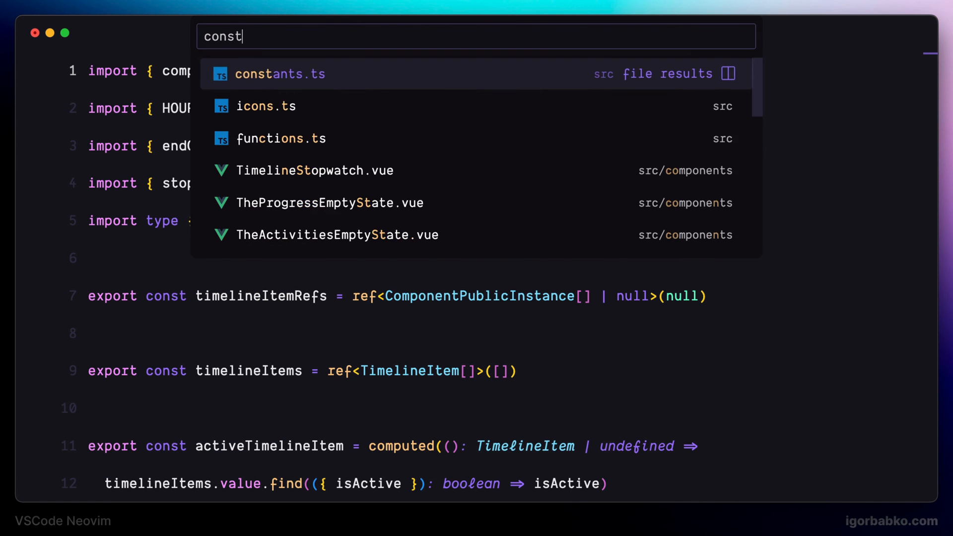
{"action": "left_click", "coordinate": [280, 74]}
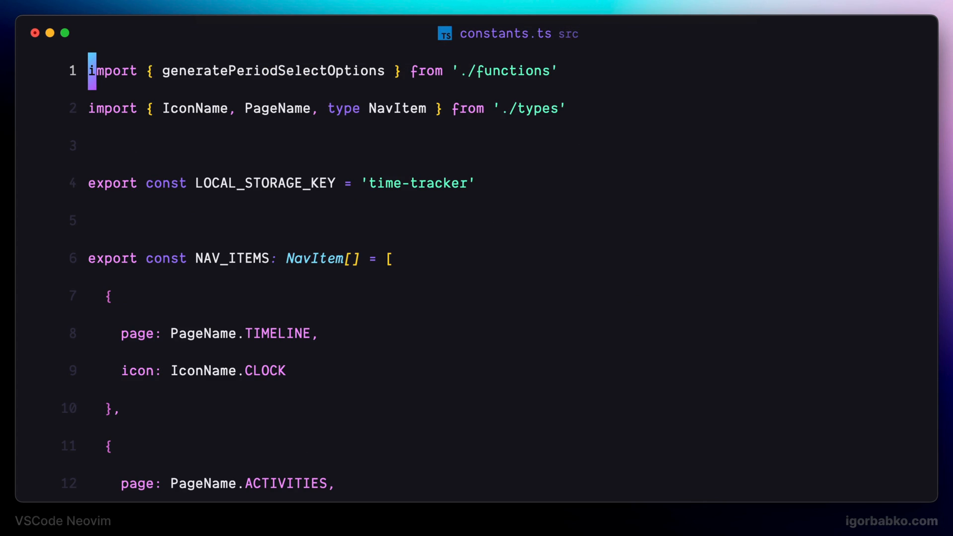